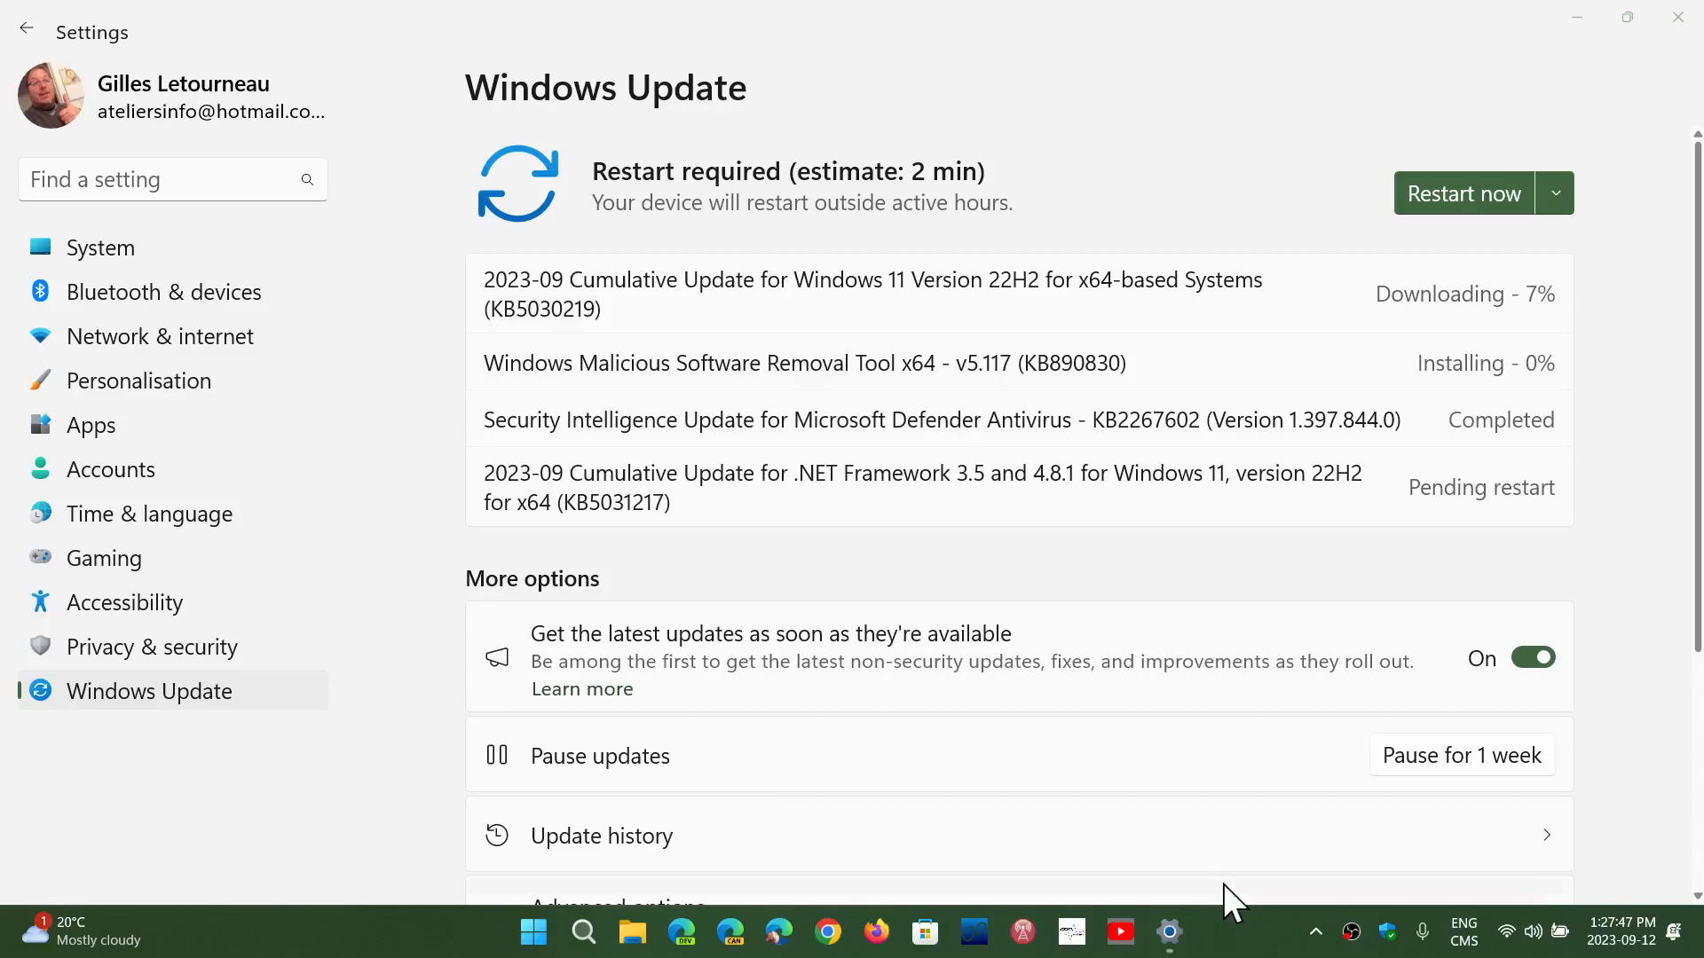
pyautogui.moveTo(1237, 938)
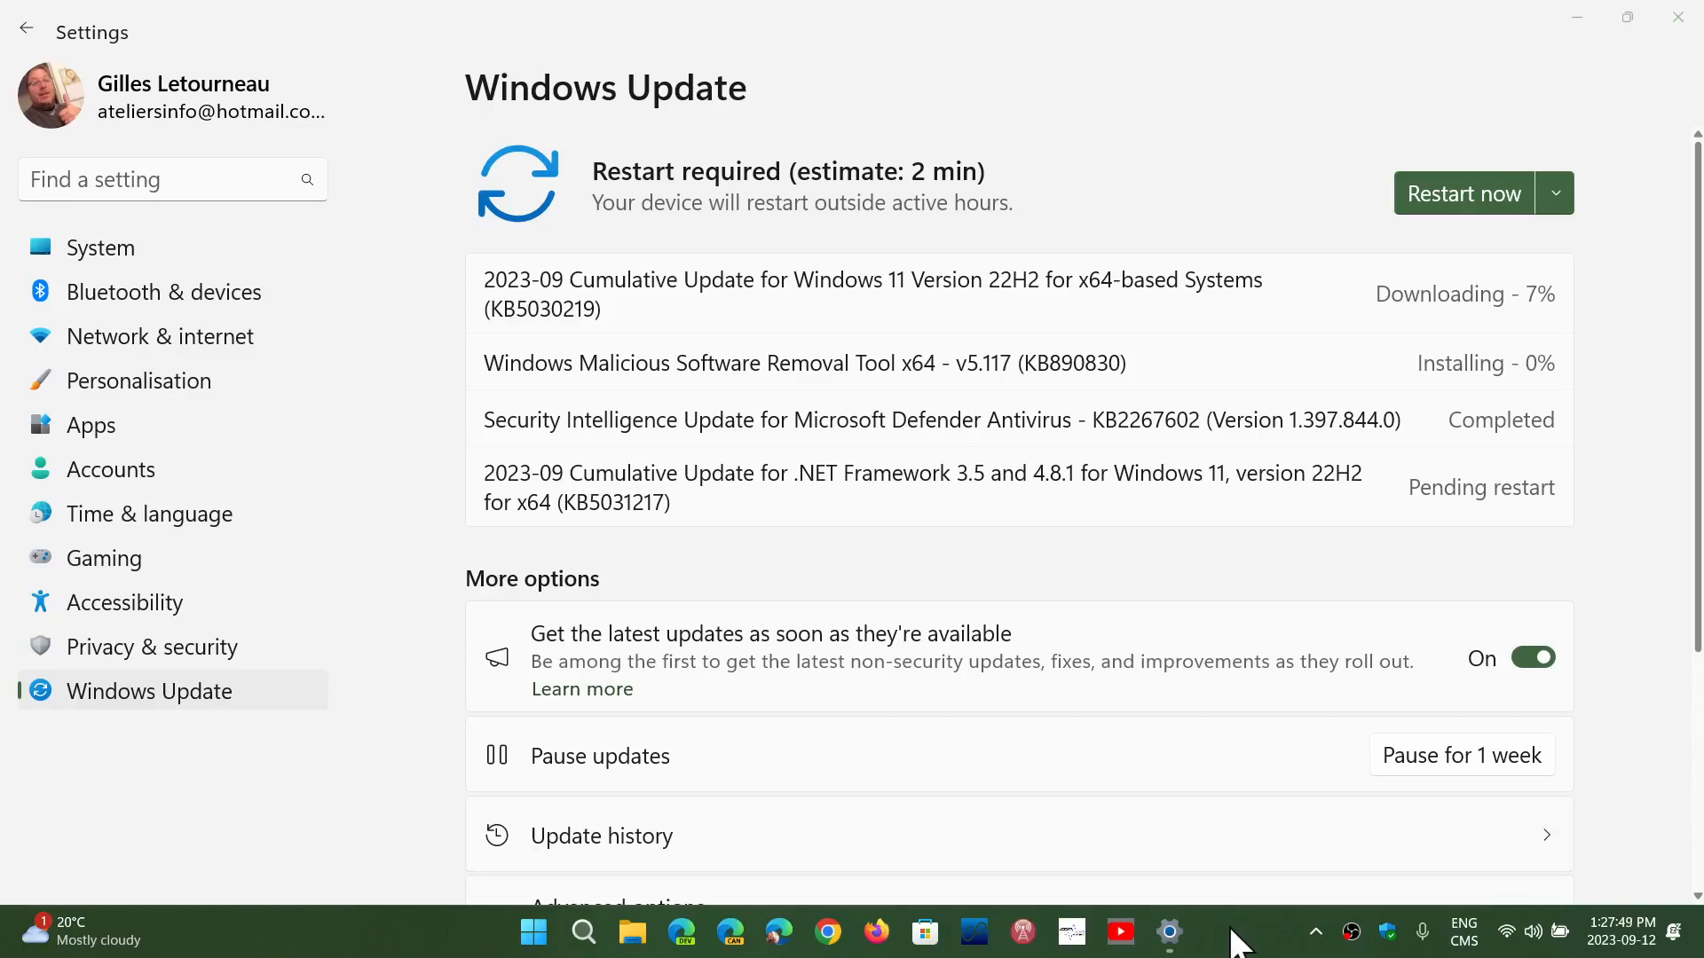